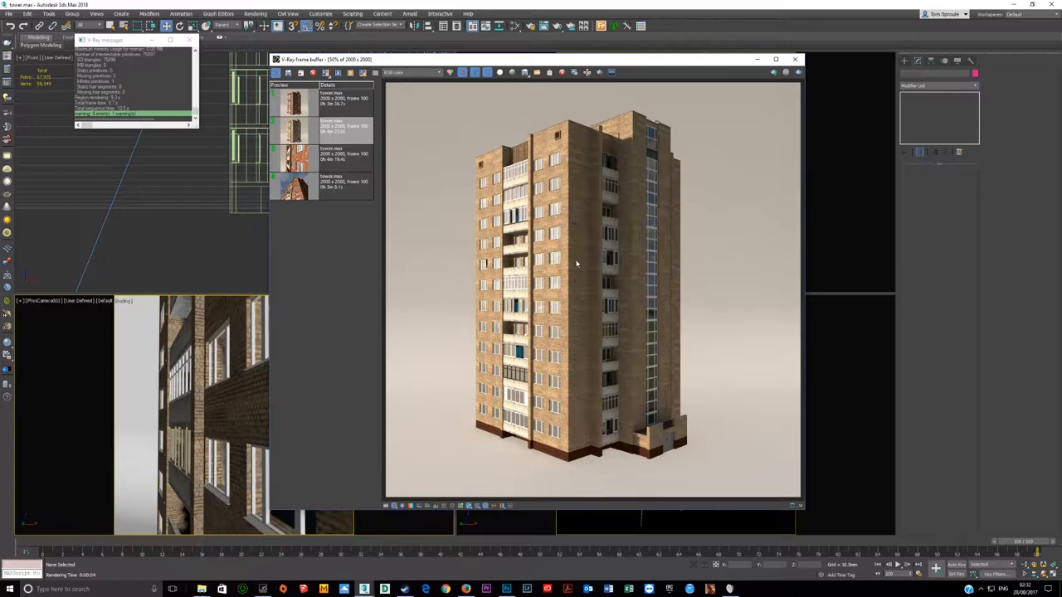
Display the V-Ray frame buffer render of the brick tower from tower.max
click(319, 104)
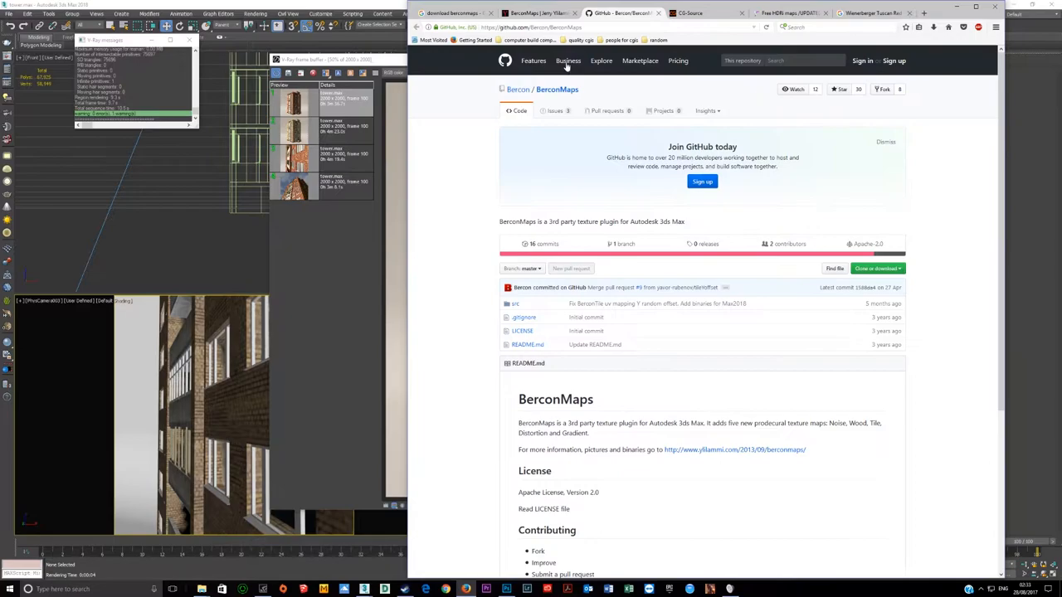
Download the BerconMaps repository as a ZIP and open it in WinZip
click(452, 13)
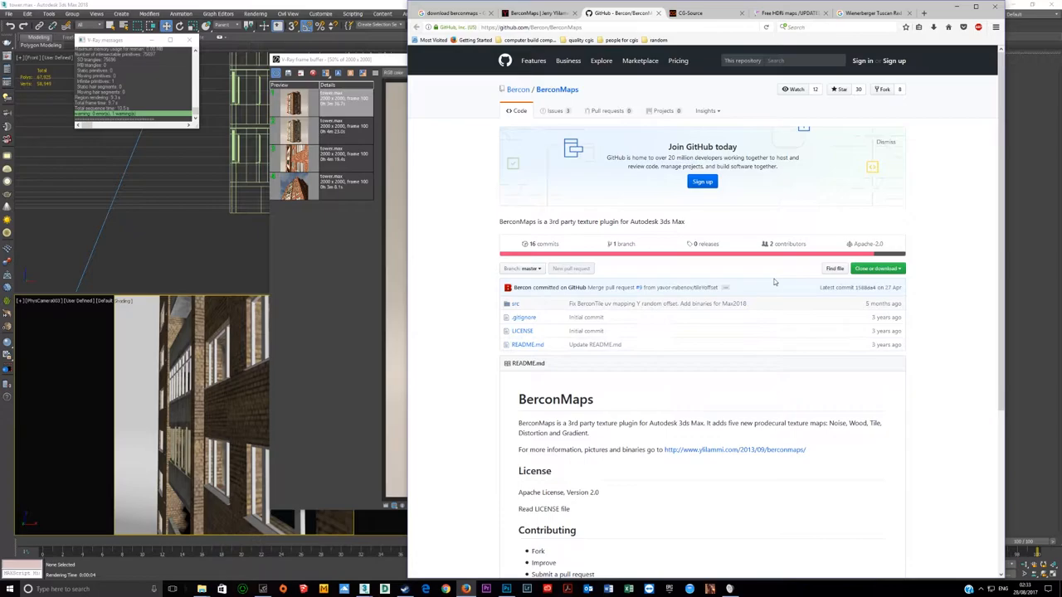
click(869, 334)
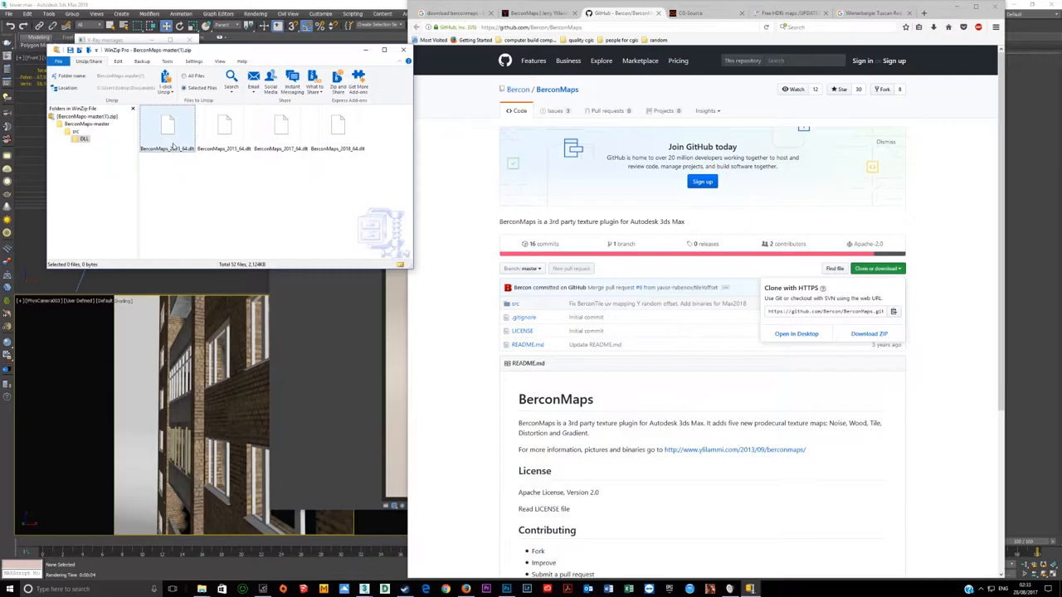
Copy BerconMaps_2018_64.dlt from the archive into the 3ds Max 2018 Plugins folder
click(338, 129)
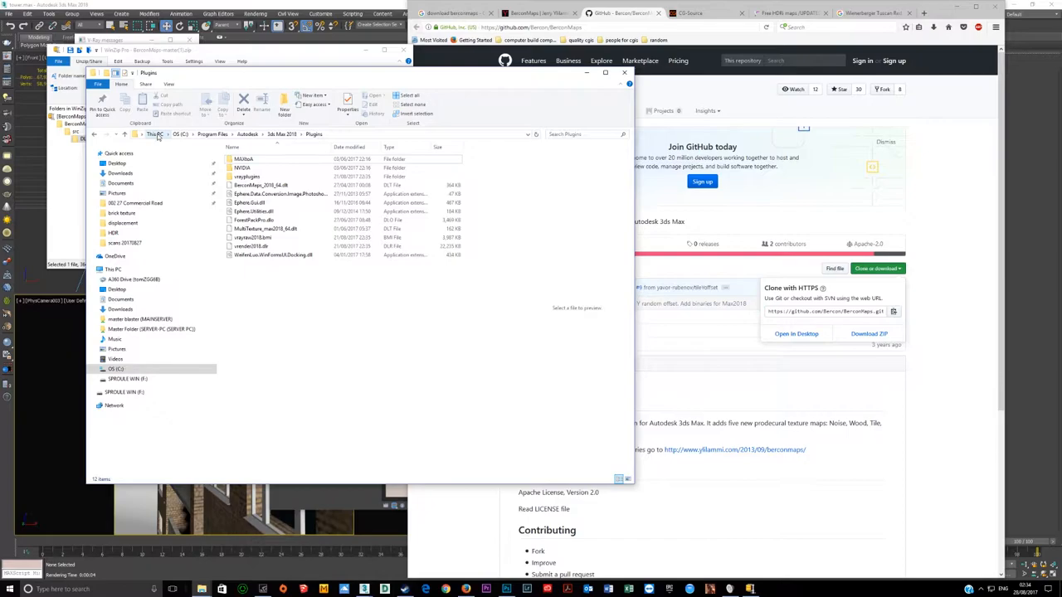
click(212, 135)
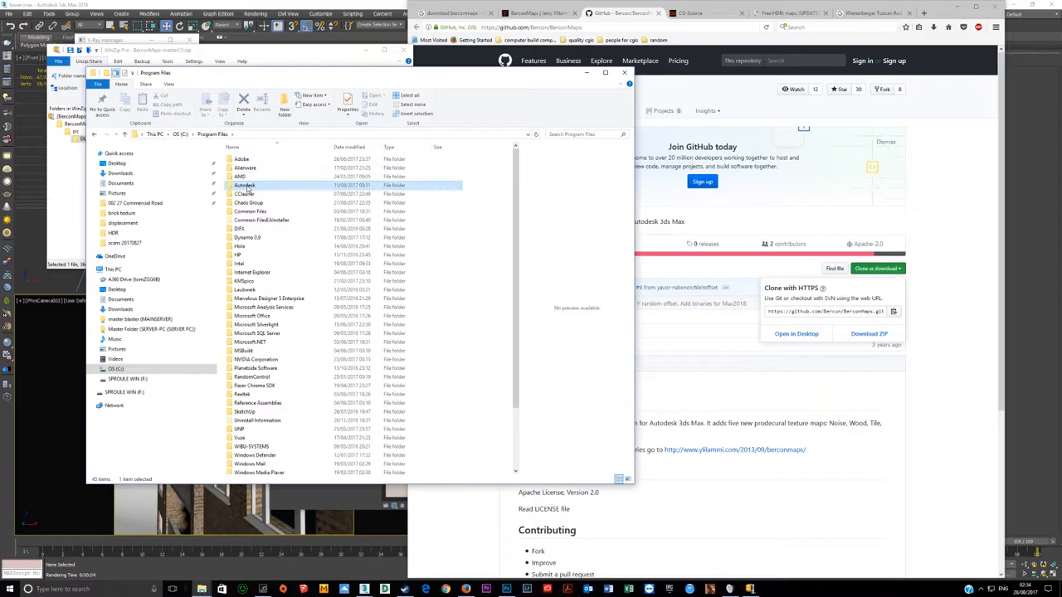
double_click(246, 185)
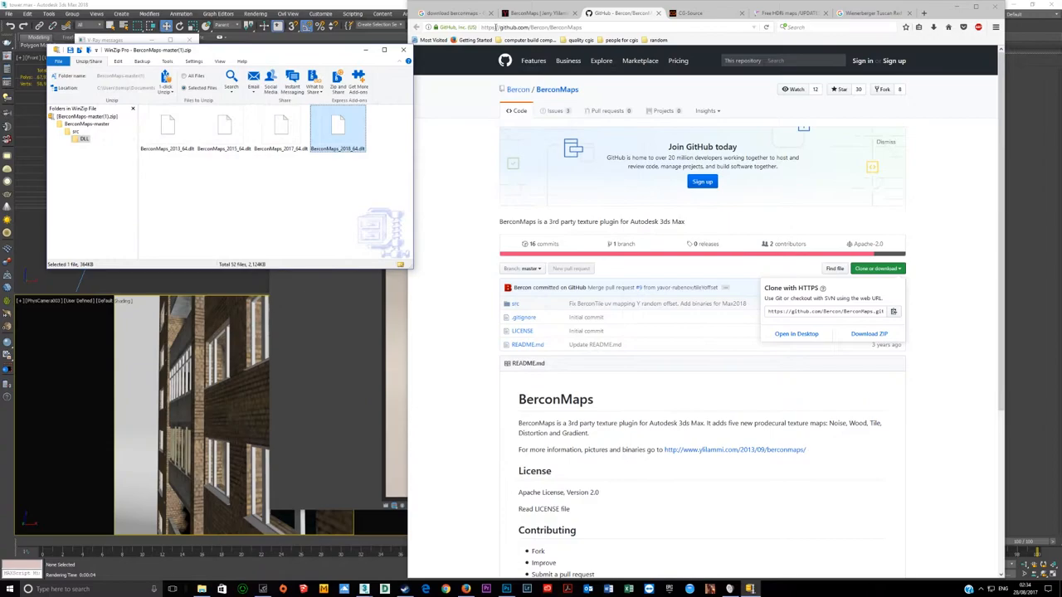
click(691, 13)
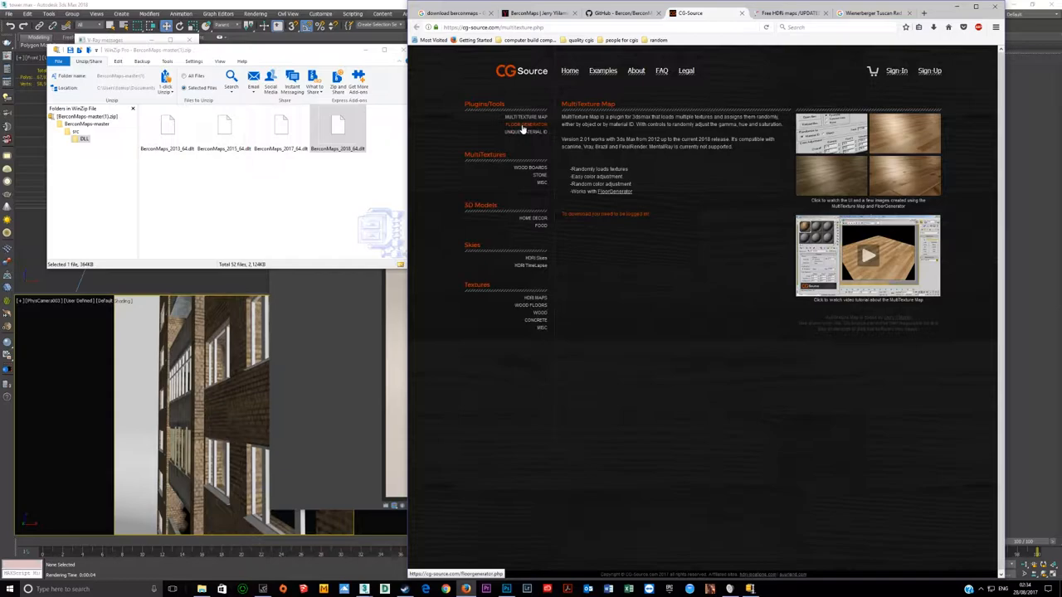
View CG-Source's FloorGenerator page, then return to the MultiTexture Map page
click(527, 124)
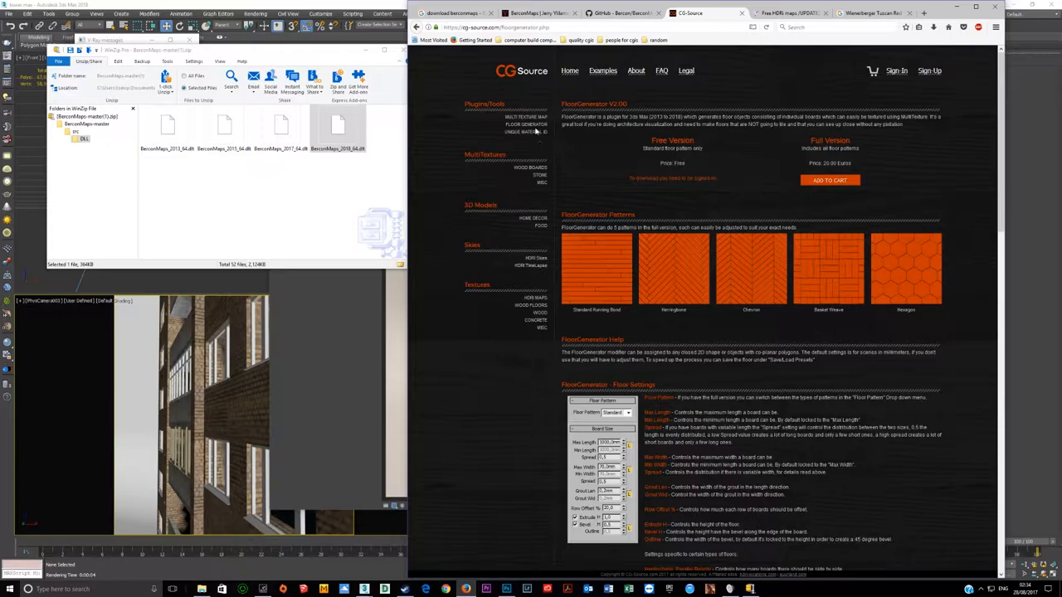
click(524, 116)
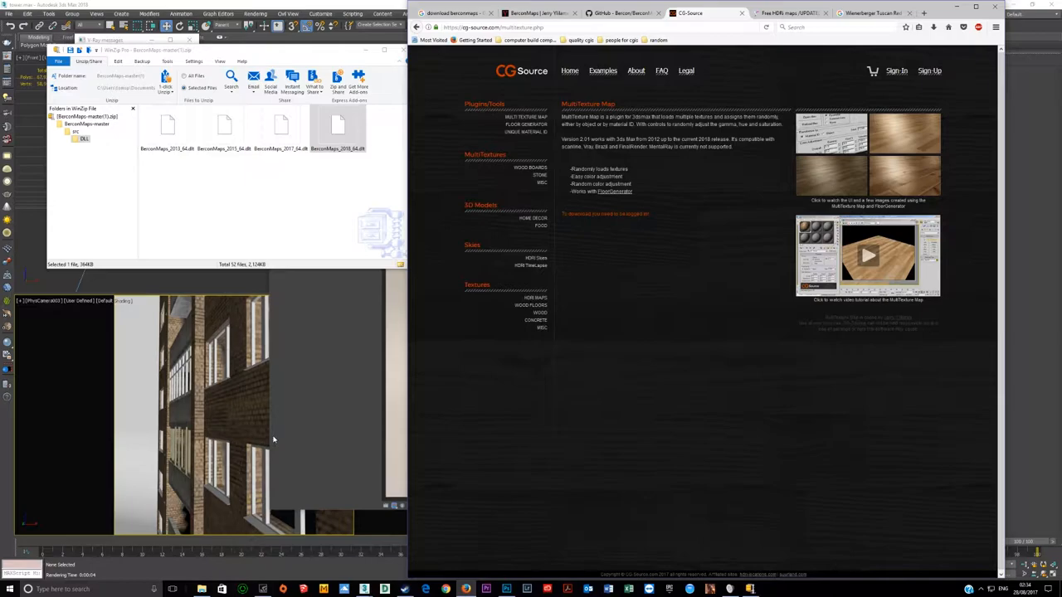
click(789, 12)
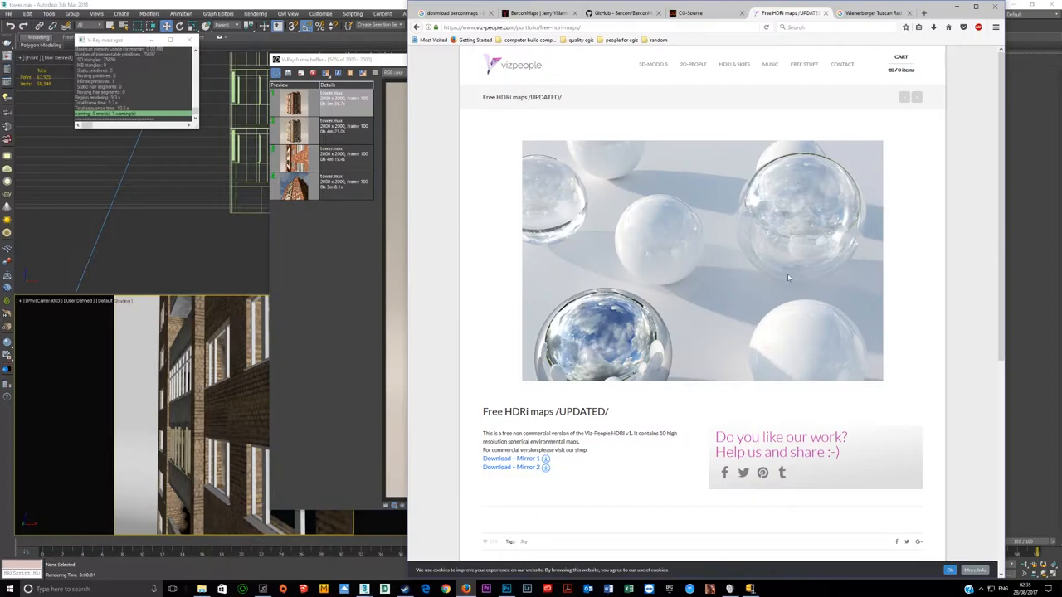
mouse_move(805, 254)
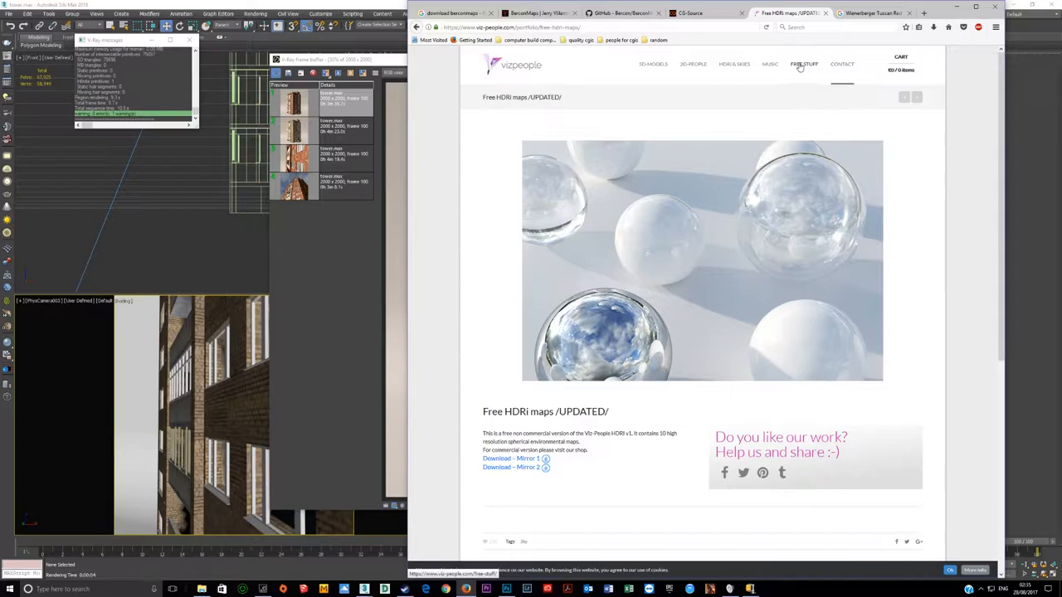
Show the Viz-People 'Free HDRi maps /UPDATED/' page with its Download Mirror links
click(875, 12)
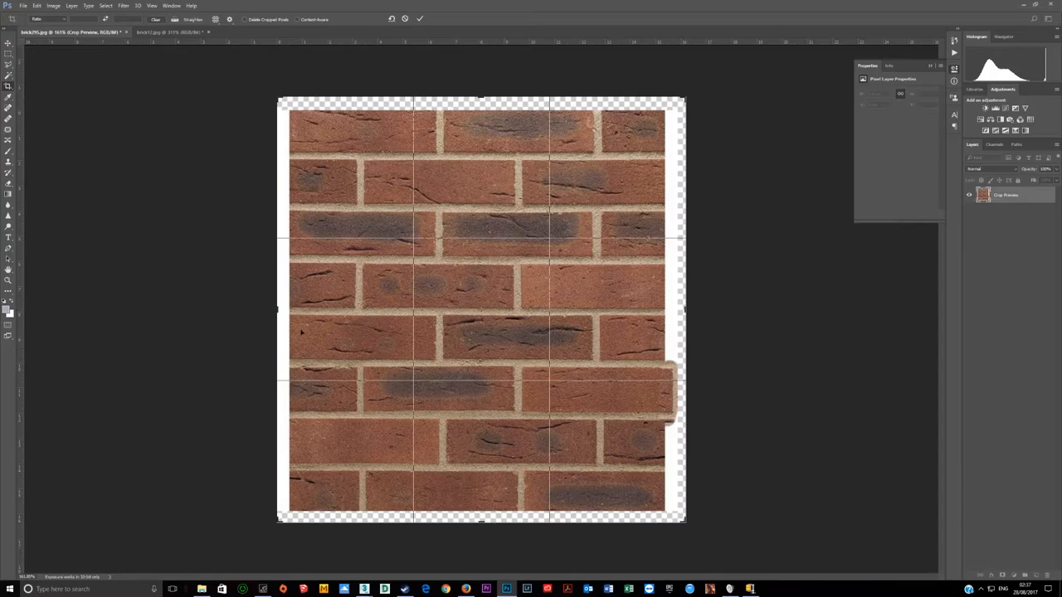
Commit the crop that enlarges the canvas around the brick texture
click(419, 18)
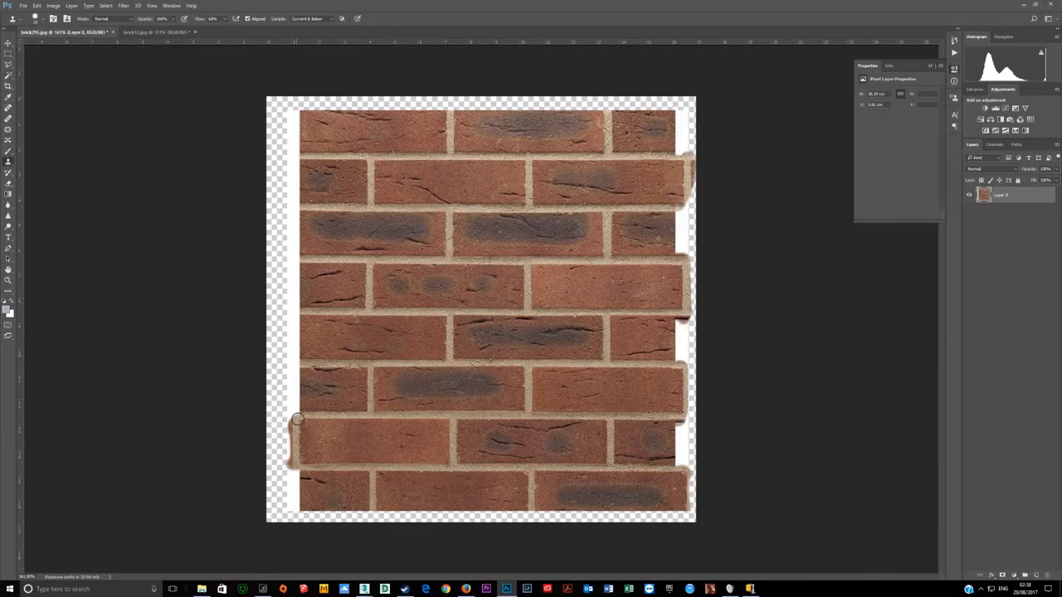
drag(297, 419, 300, 255)
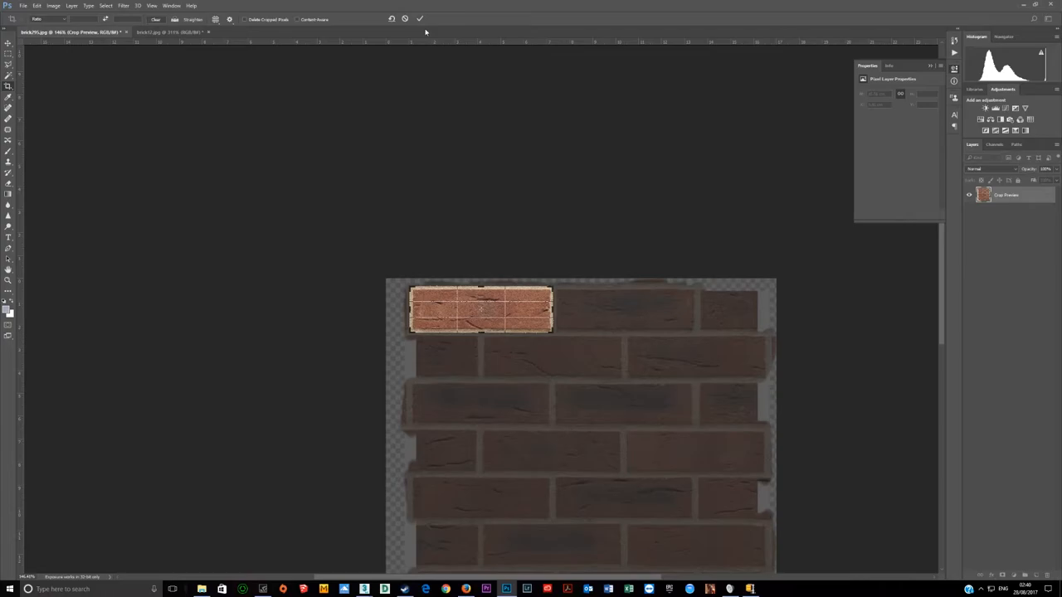
Commit the crop that isolates the single top-left brick
click(24, 6)
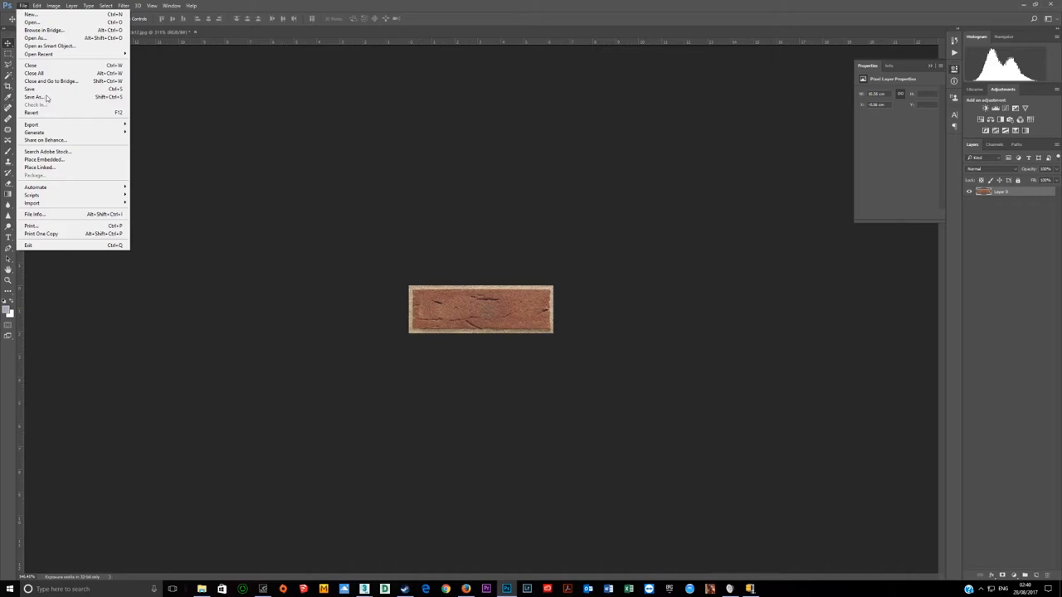
Save the cropped brick as a JPEG in the brick texture folder
click(33, 97)
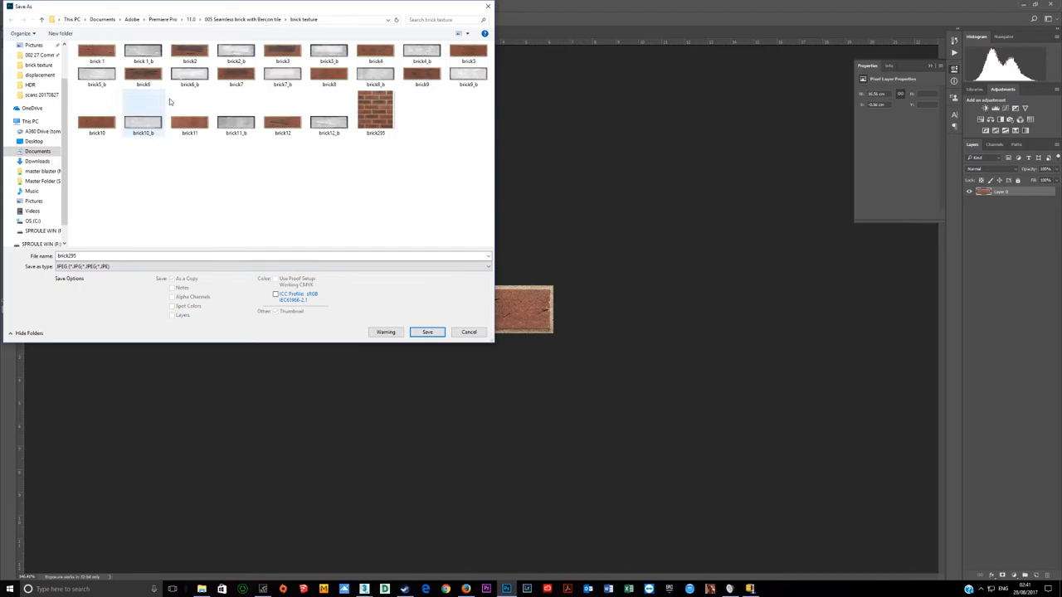
click(428, 332)
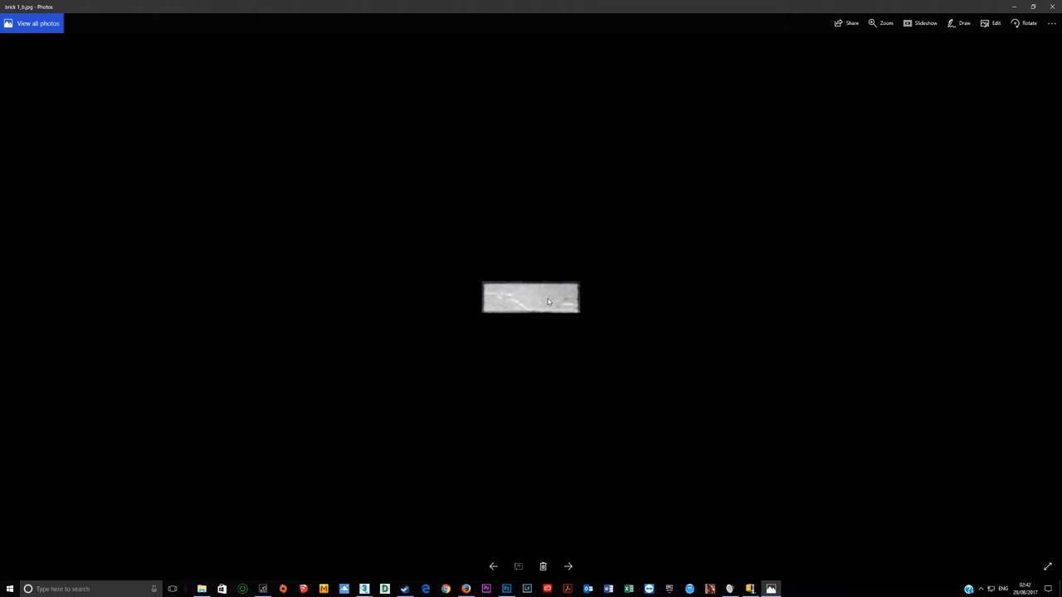
Close the brick 1_b viewer and return to the brick12 document
click(886, 23)
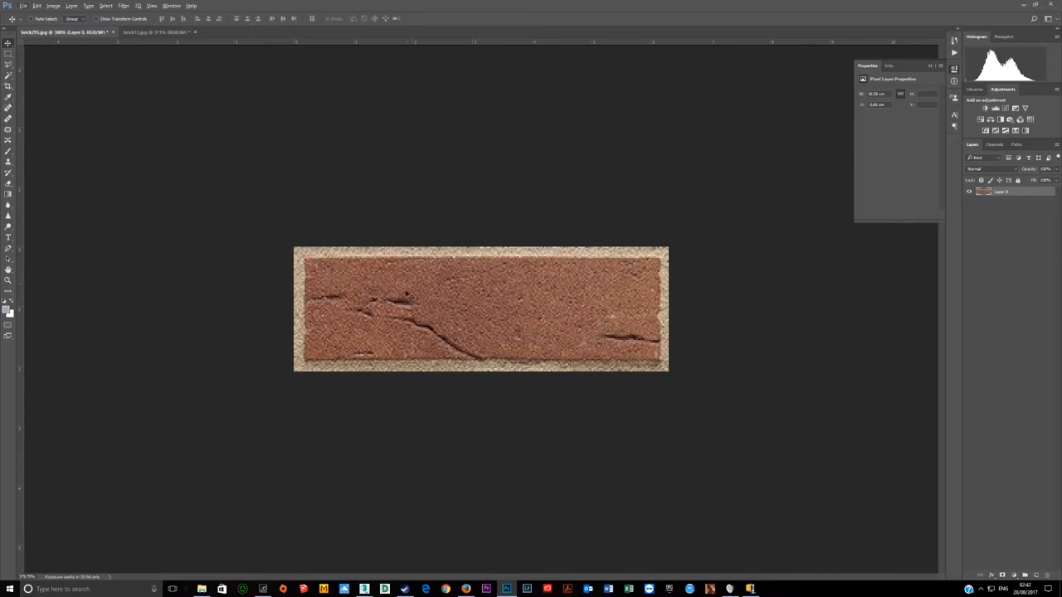
click(157, 31)
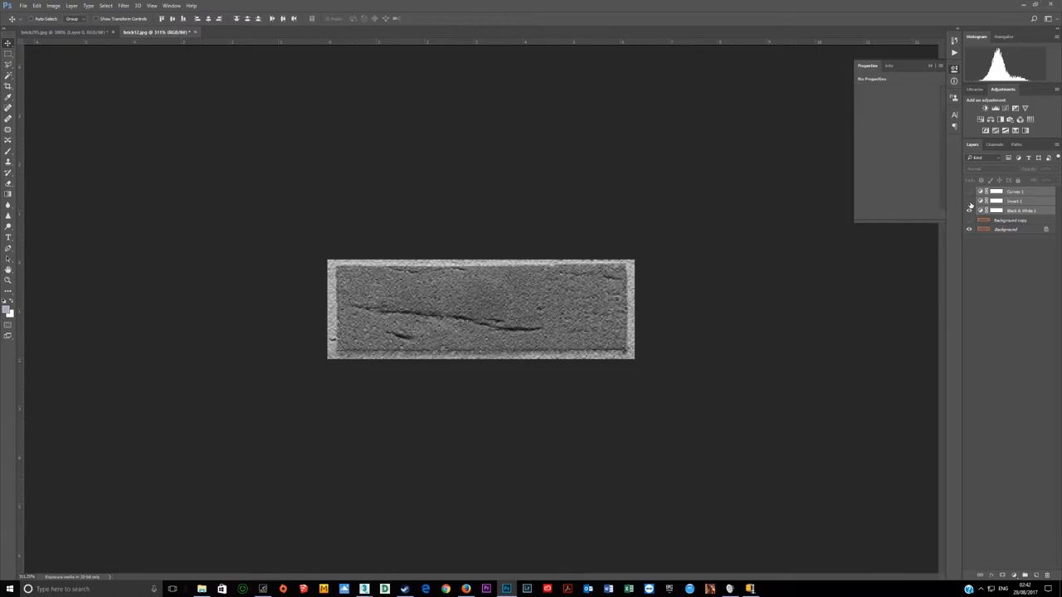
Hide, then re-enable, brick12's Black & White, Invert and Curves adjustment layers
click(969, 210)
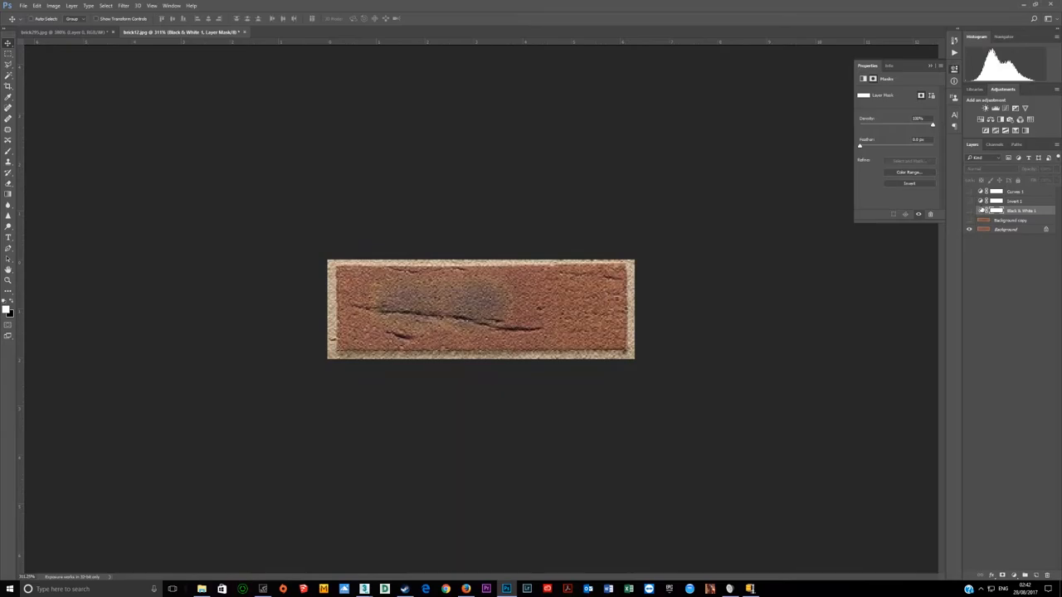
click(1015, 201)
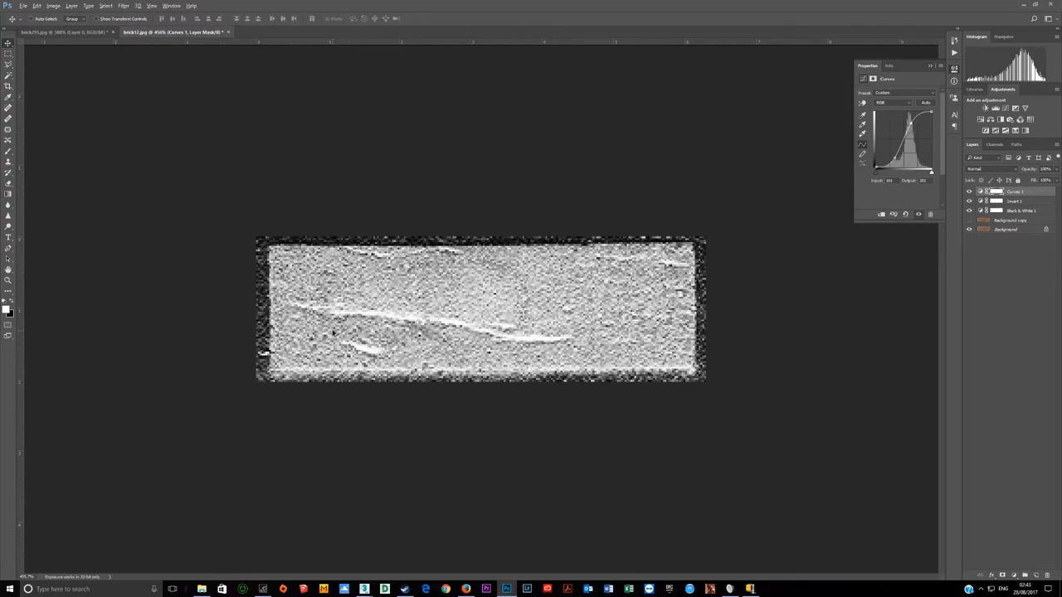
Try a Gaussian blur on the Photoshop Background layer, then return to the 3ds Max tower render
click(124, 5)
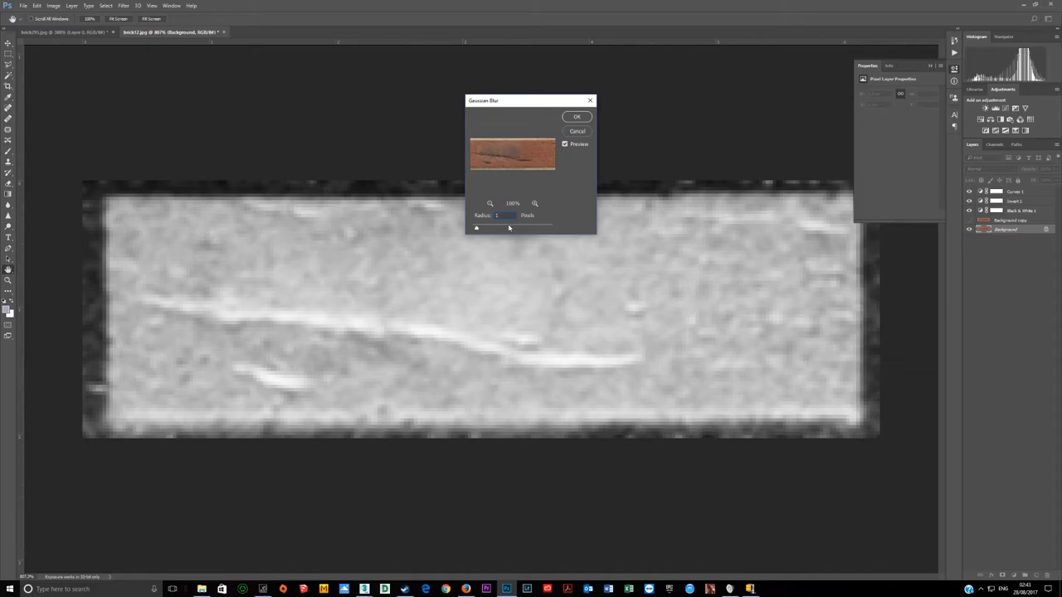
triple_click(498, 215)
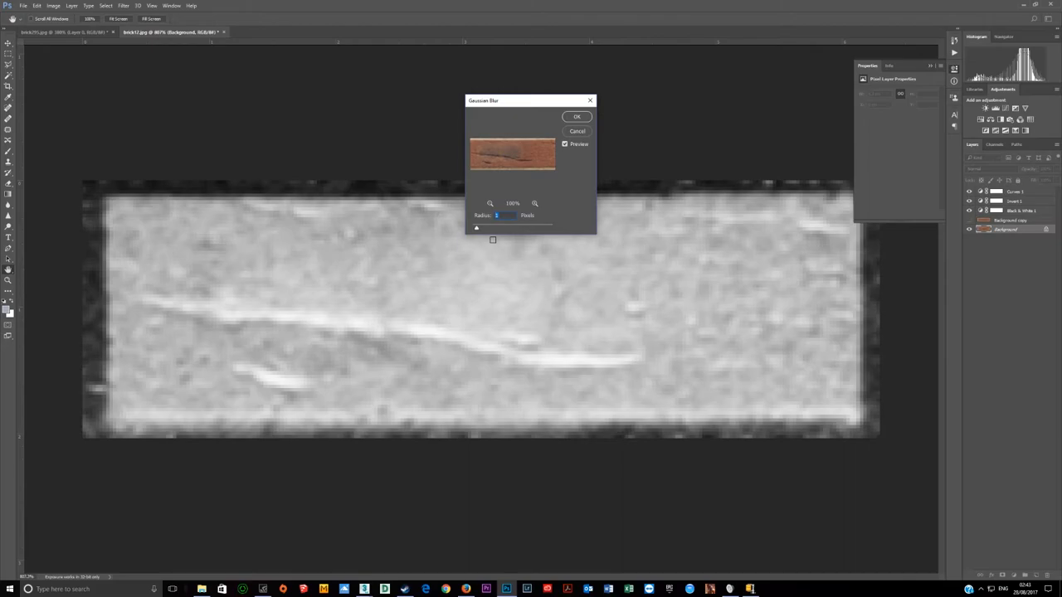
click(577, 116)
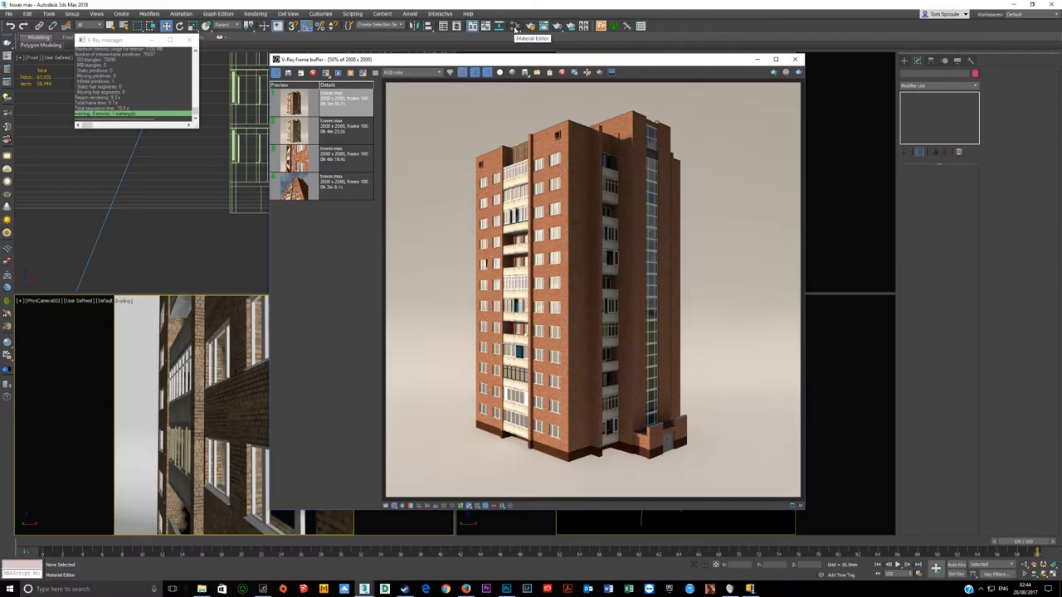
Open the Slate Material Editor holding the BerconTile map and V-Ray brick material
click(514, 26)
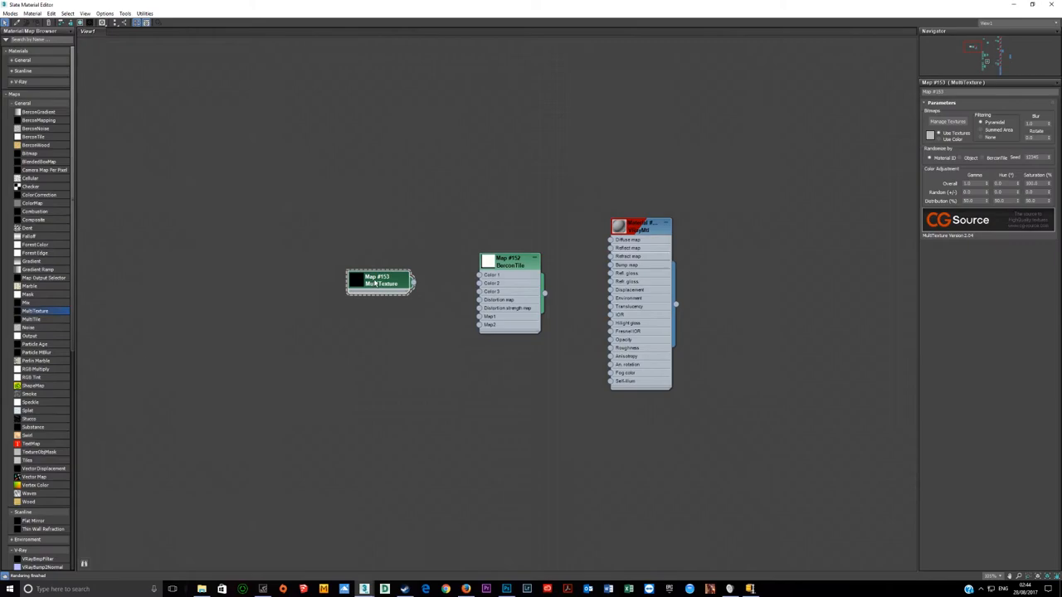
Add the coloured brick bitmaps from the brick texture folder to the MultiTexture list
click(947, 122)
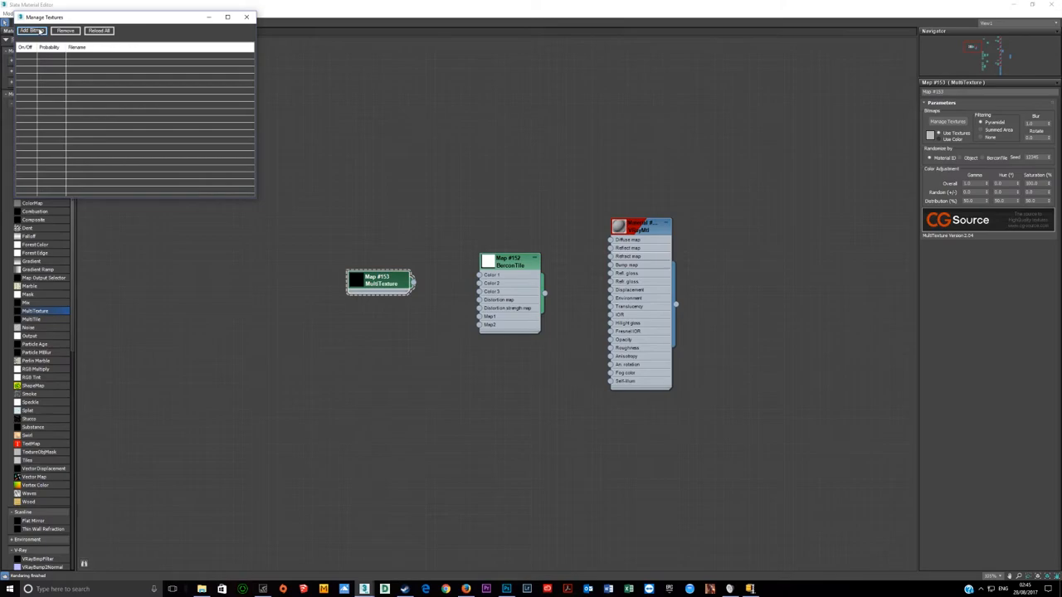
click(30, 31)
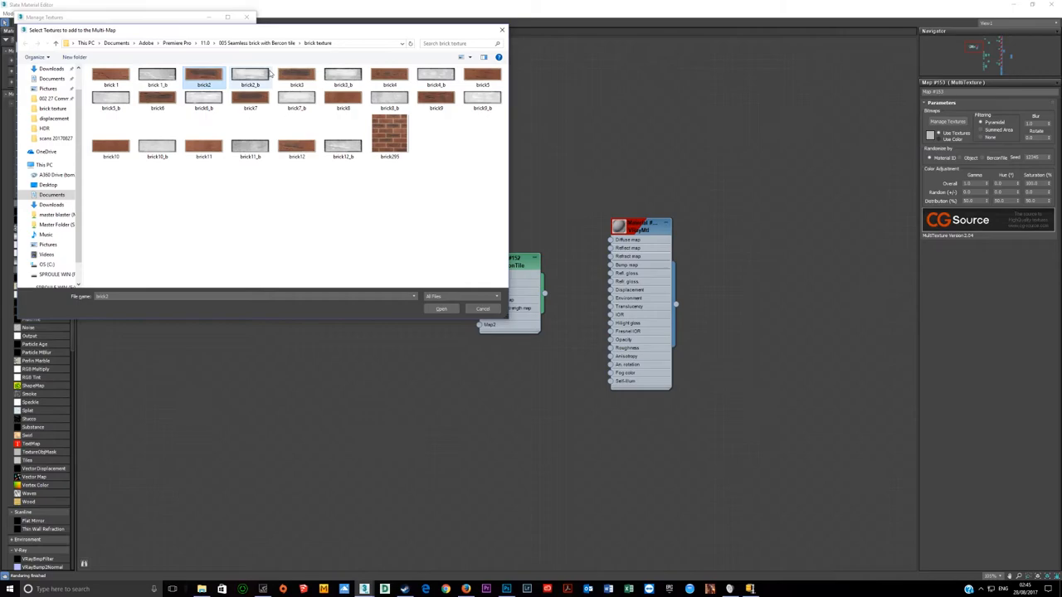
click(436, 98)
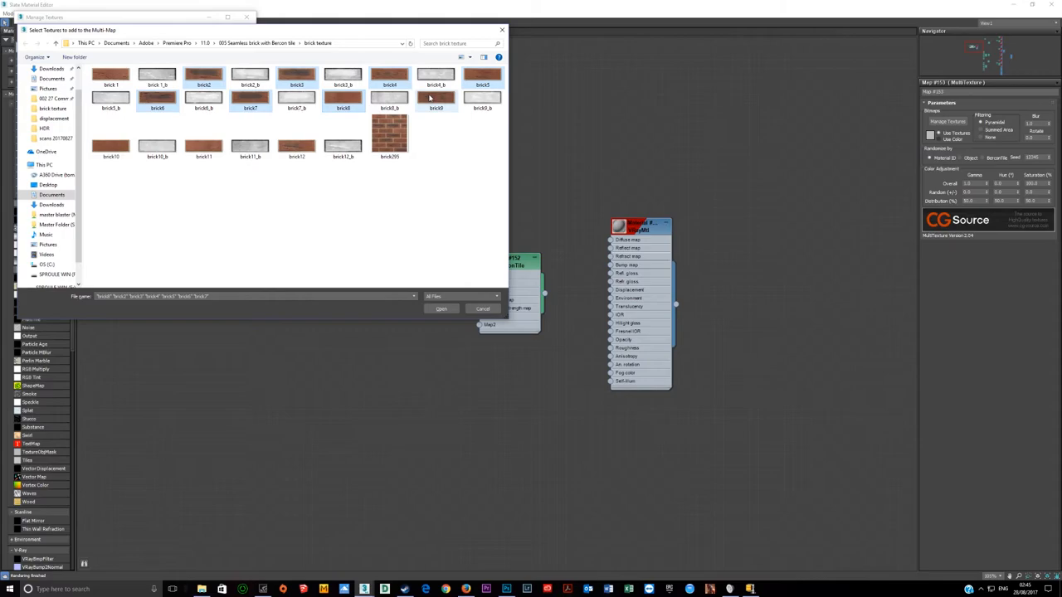
click(441, 308)
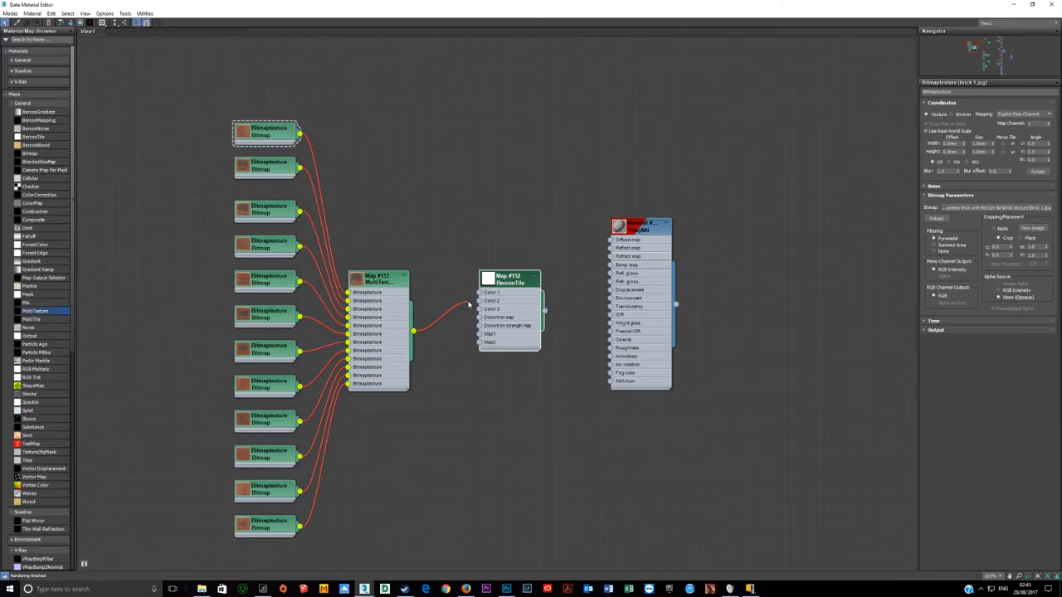
Connect the MultiTexture output to BerconTile's Color 1 input
click(509, 280)
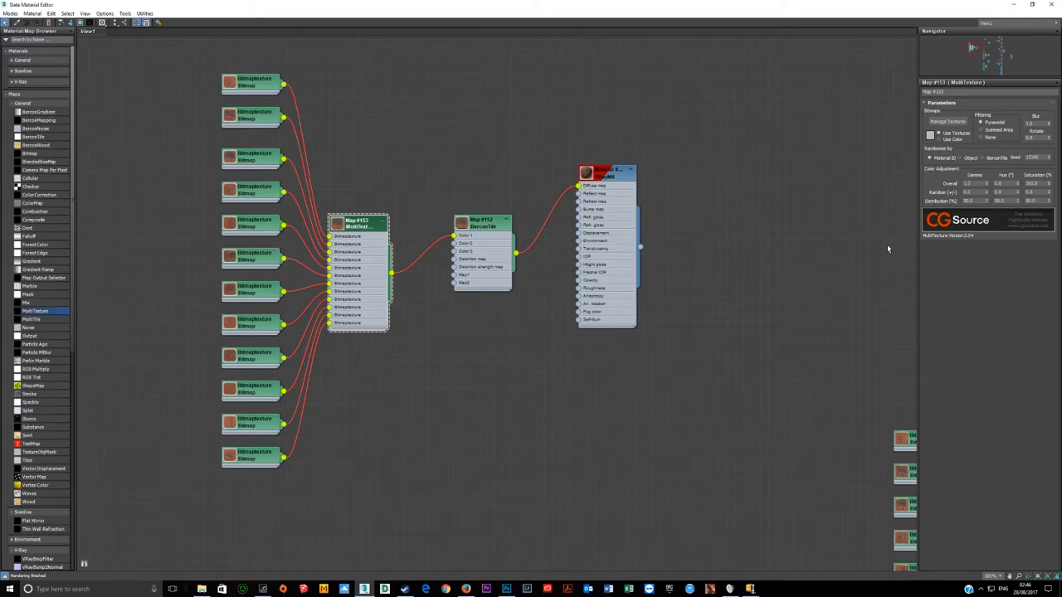
Set the MultiTexture's Randomise by option to BerconTile
click(985, 158)
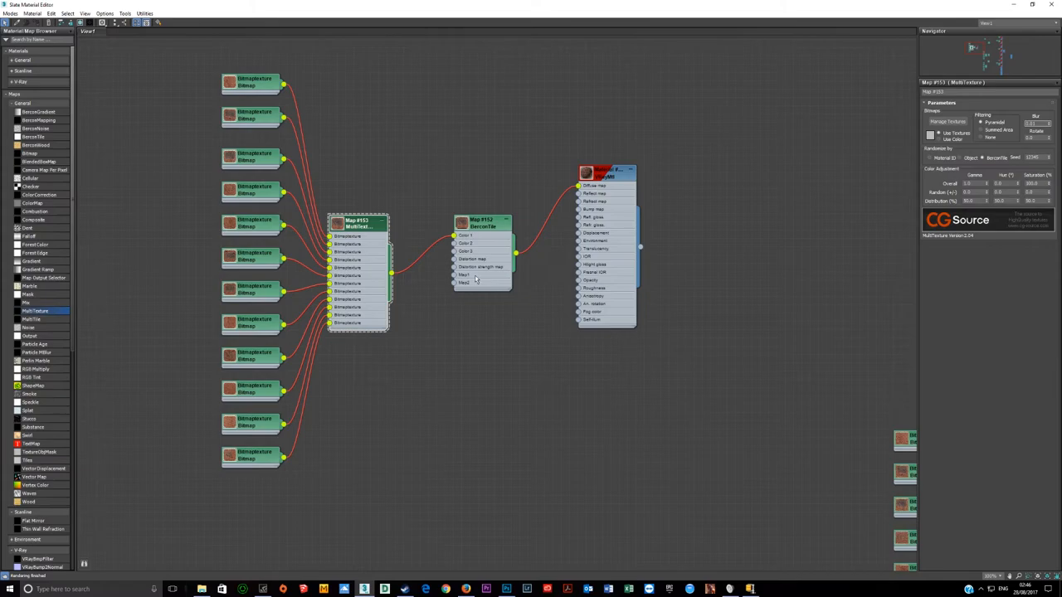
click(482, 224)
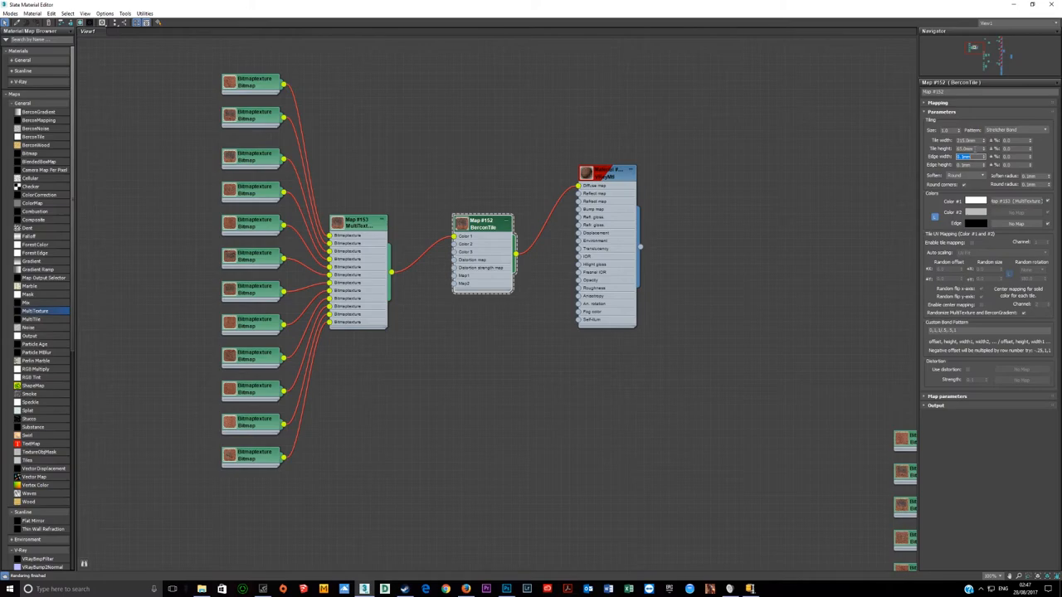
Change the BerconTile mortar edge width value
triple_click(966, 149)
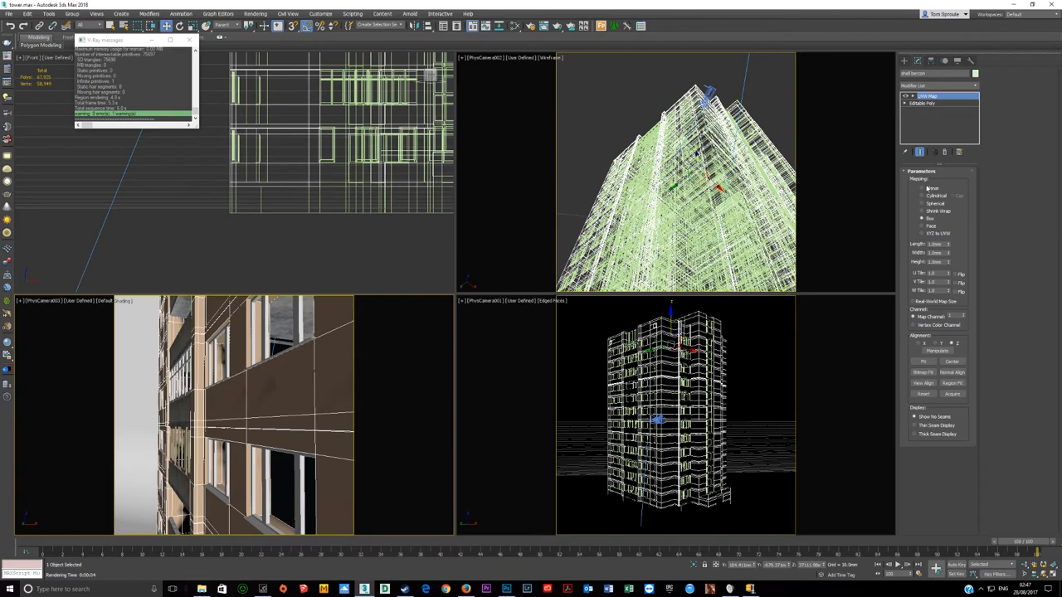
triple_click(936, 243)
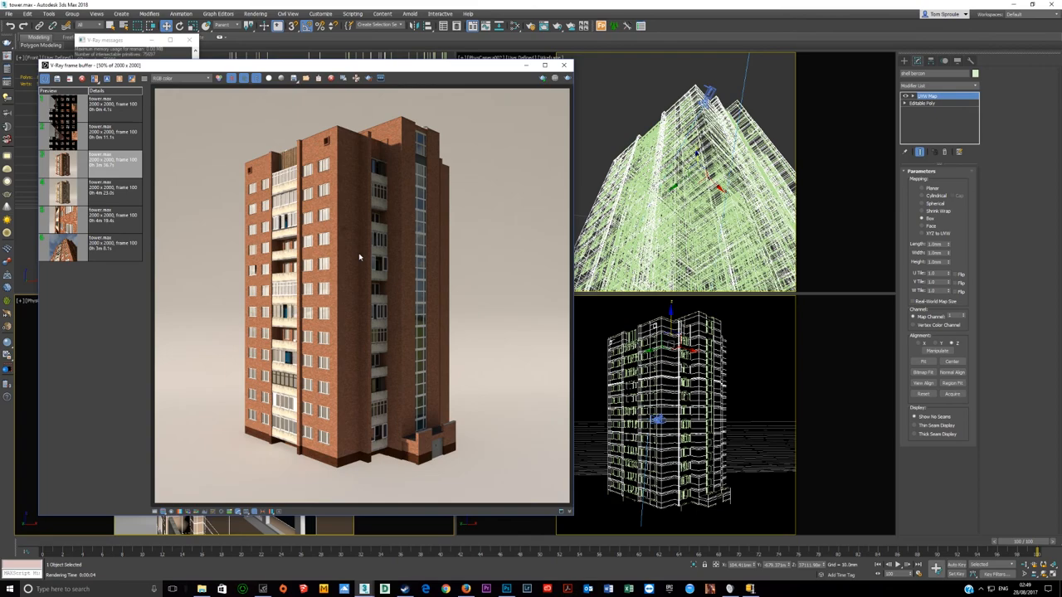
Show the earlier low-angle close-up brick render from the frame buffer history
click(62, 245)
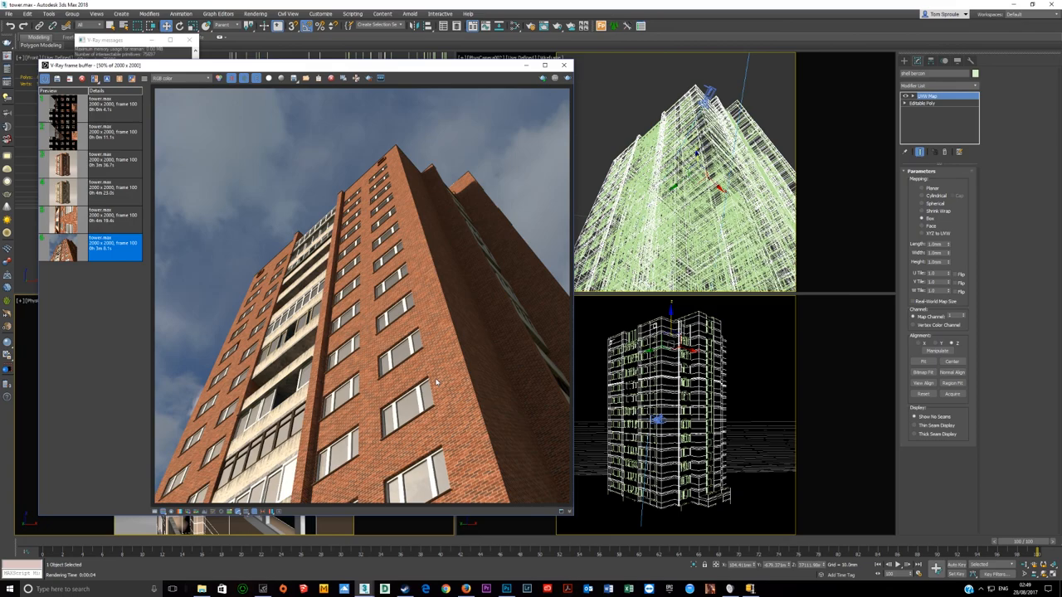